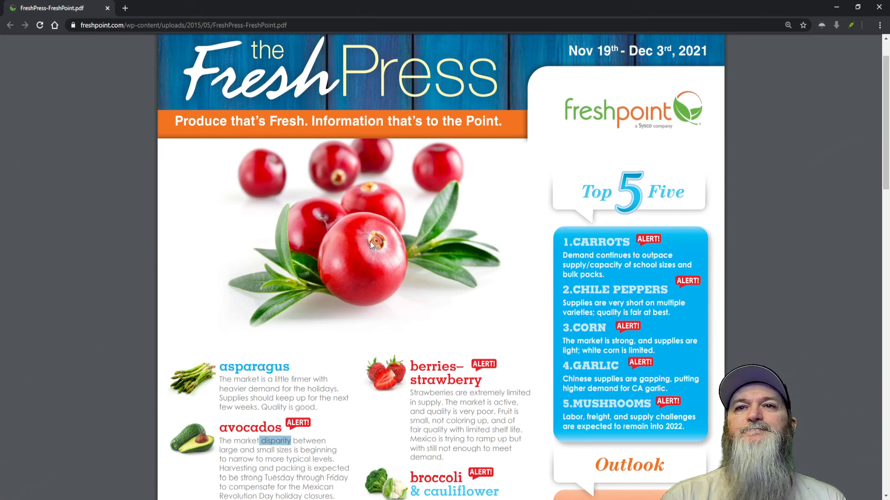
scroll(down, 3)
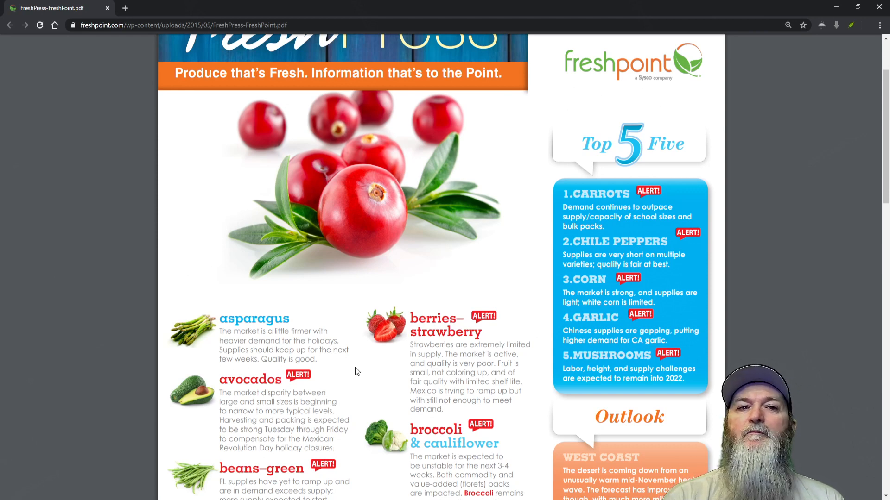
scroll(down, 3)
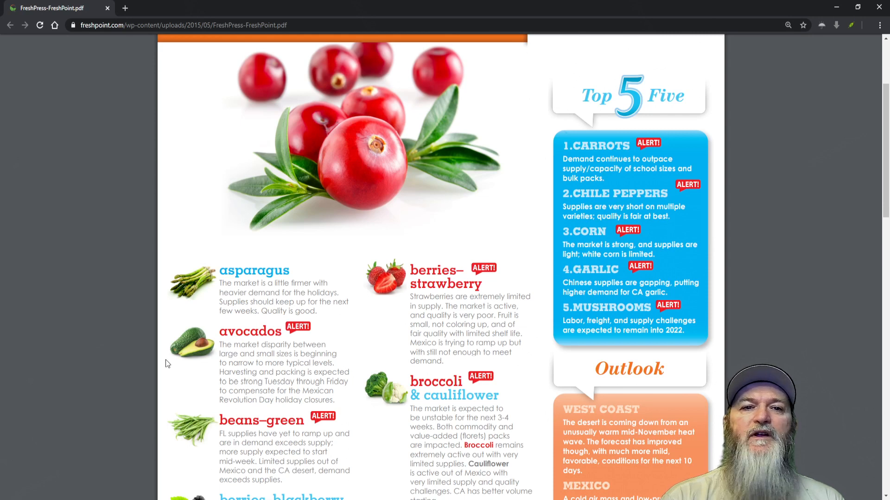
scroll(down, 3)
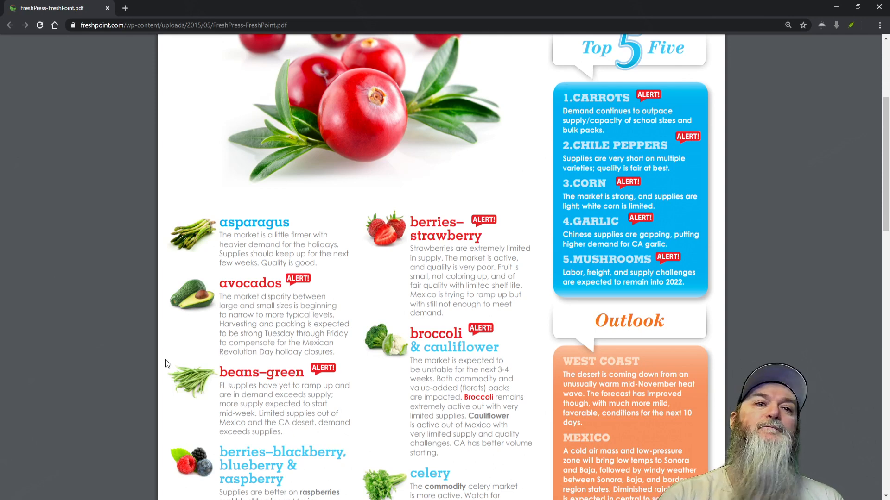
scroll(down, 3)
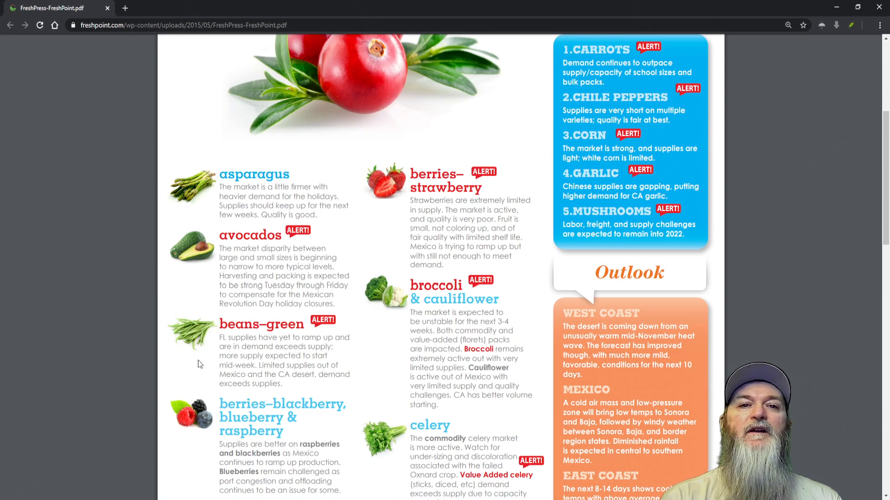
scroll(down, 3)
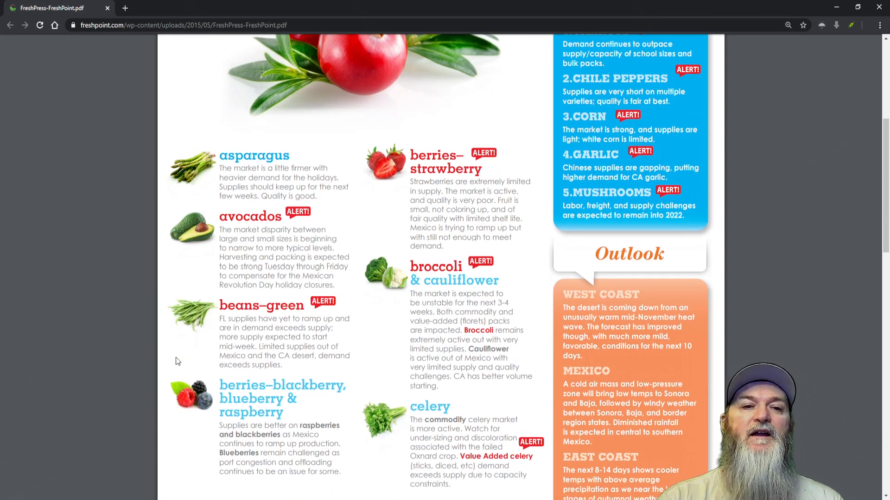
scroll(down, 3)
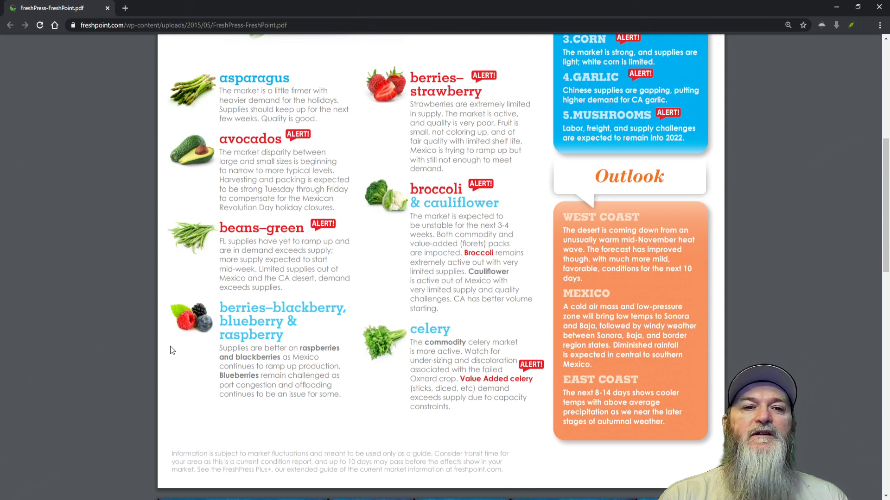
mouse_move(519, 335)
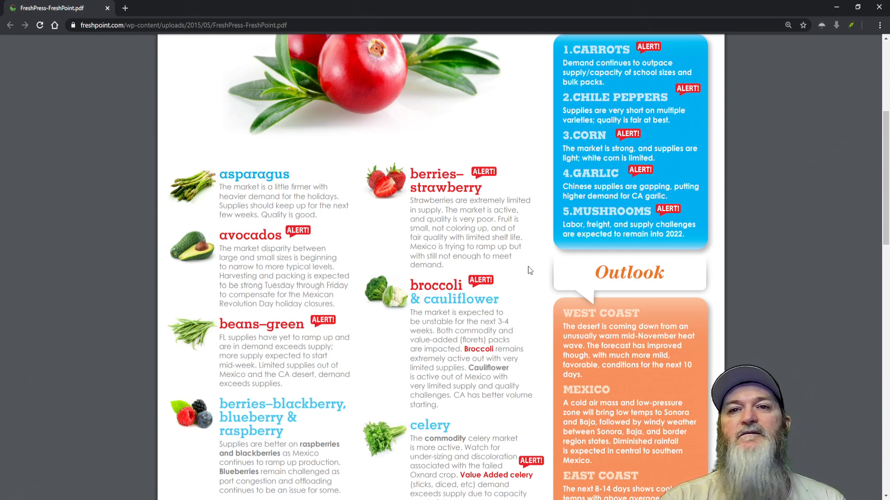
scroll(down, 3)
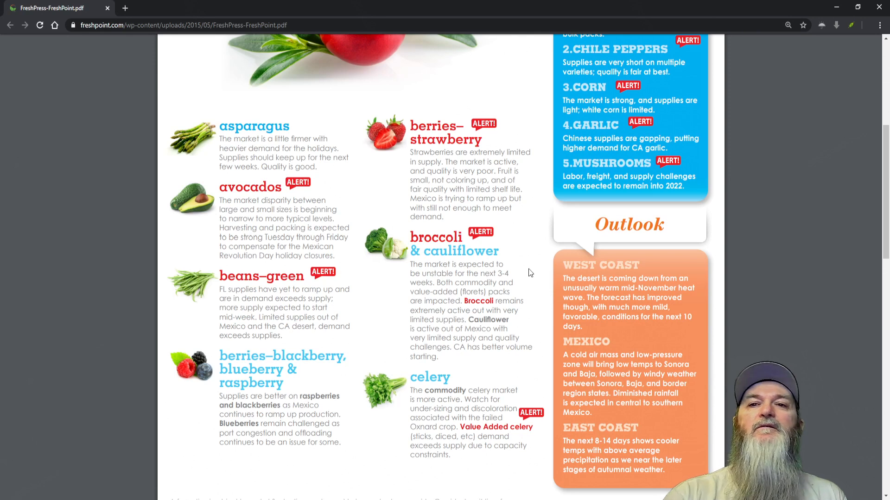
scroll(down, 3)
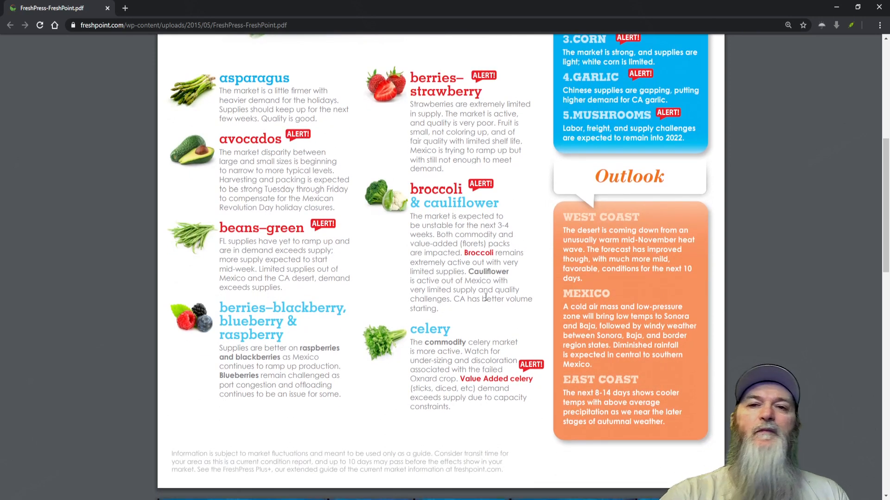
scroll(down, 3)
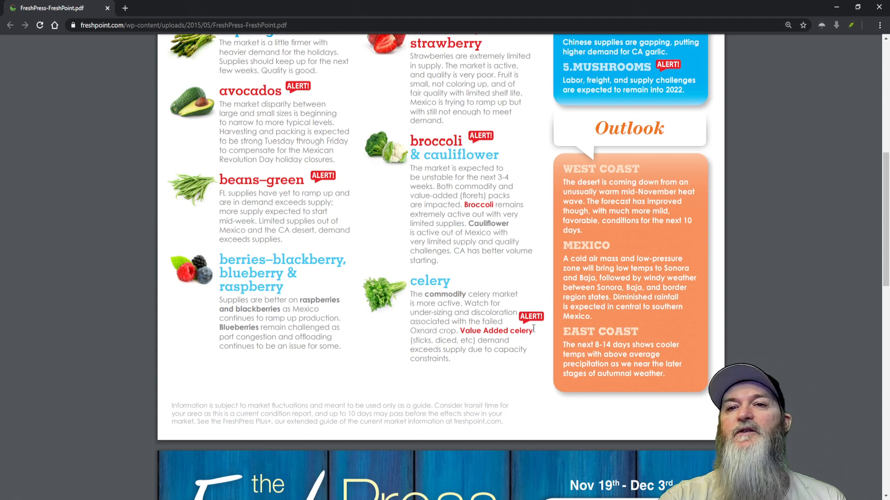
scroll(up, 3)
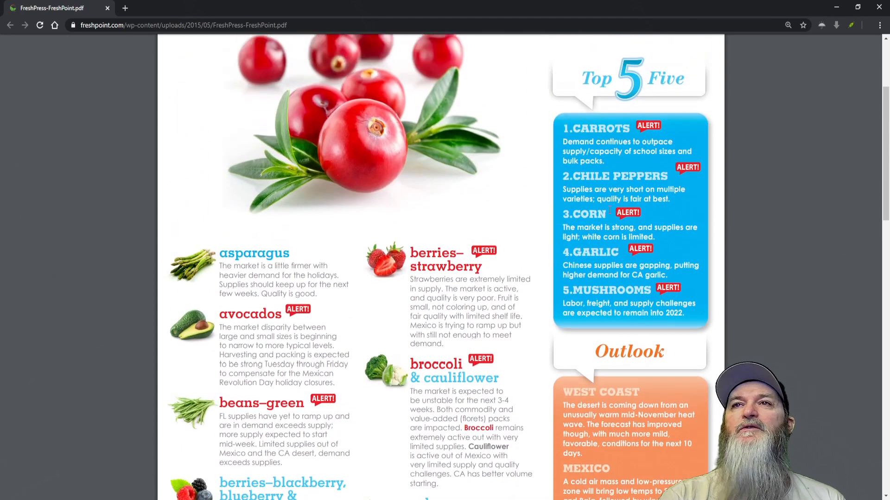
scroll(up, 3)
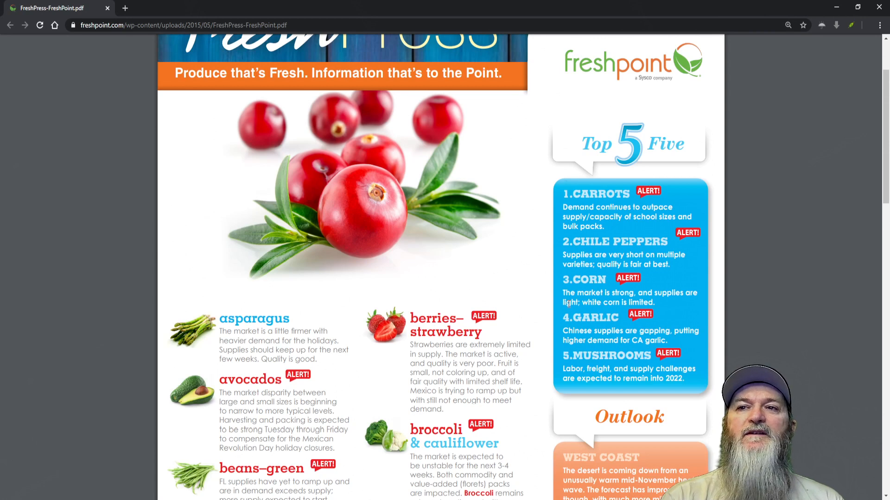
scroll(down, 3)
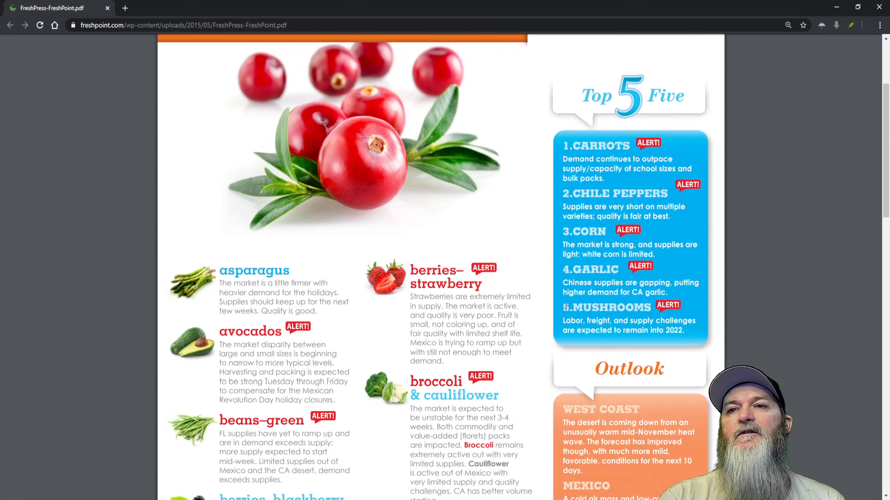
mouse_move(554, 297)
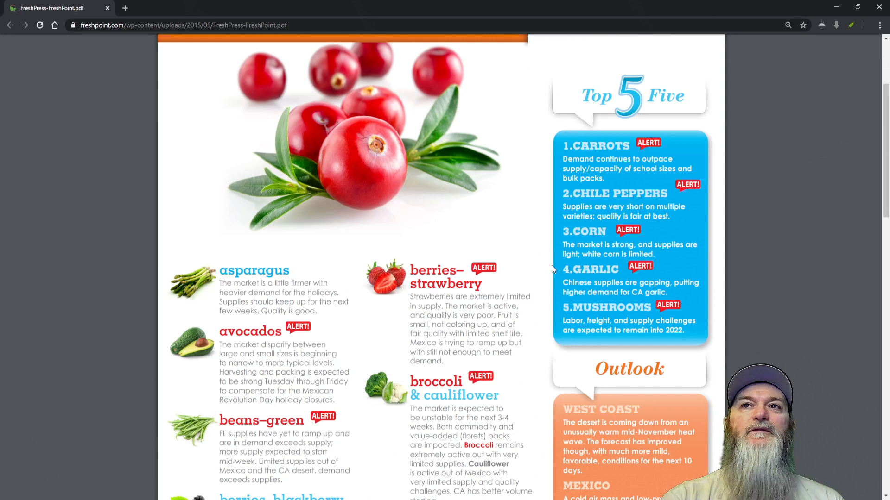
mouse_move(120, 261)
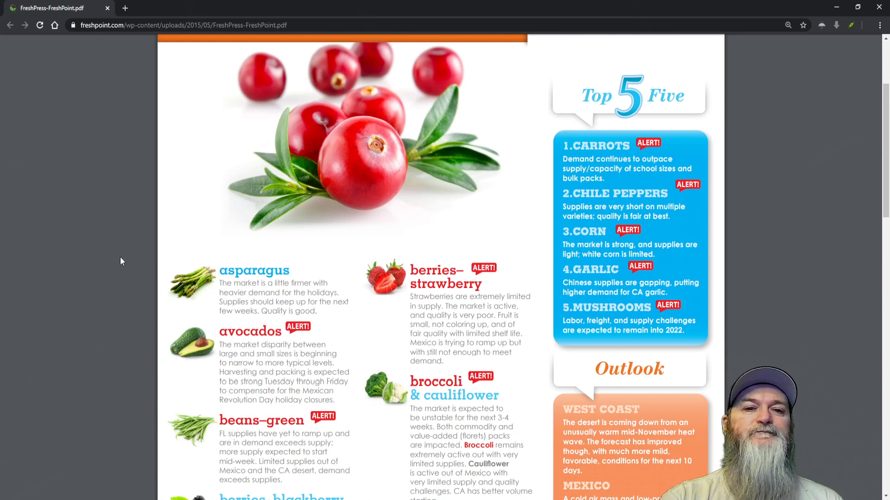
scroll(down, 3)
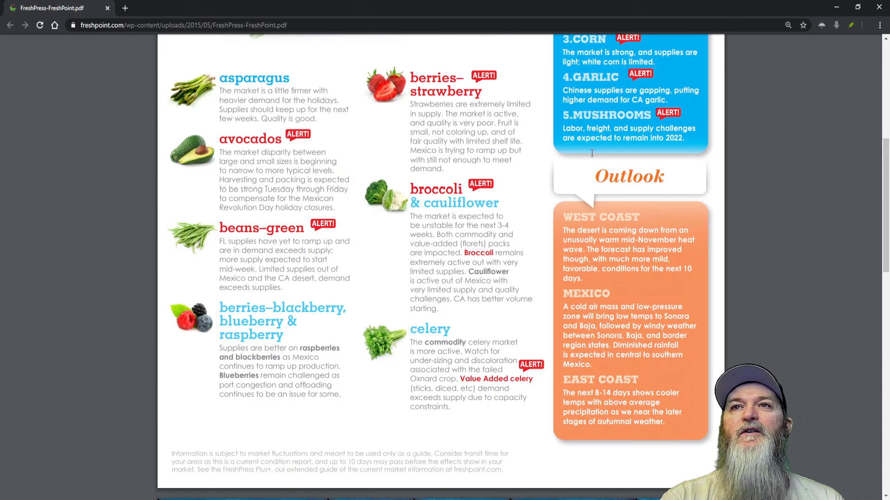
scroll(down, 3)
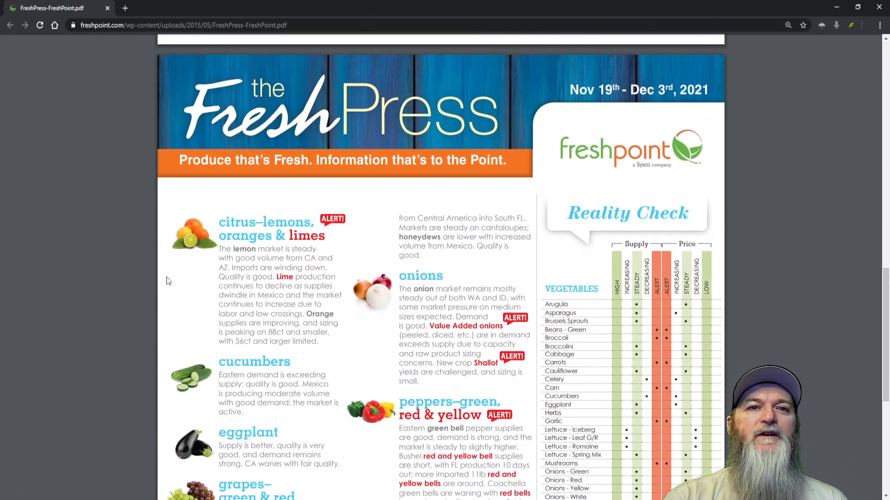
scroll(down, 3)
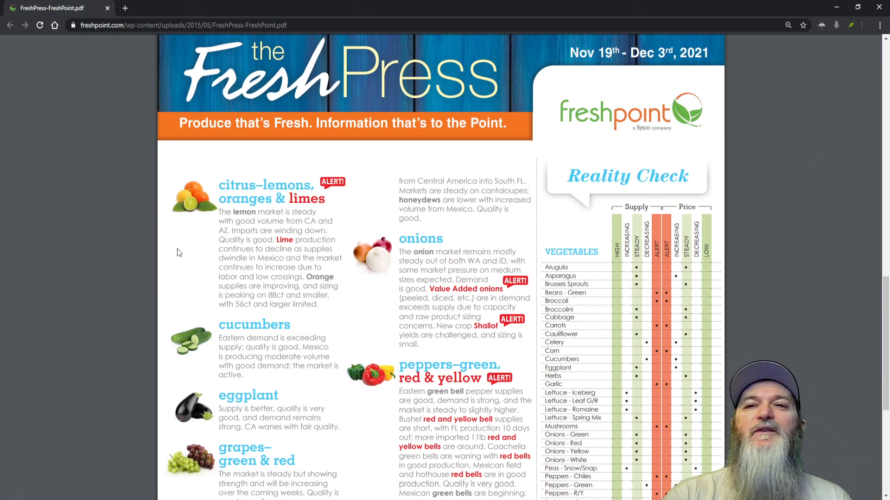
mouse_move(178, 182)
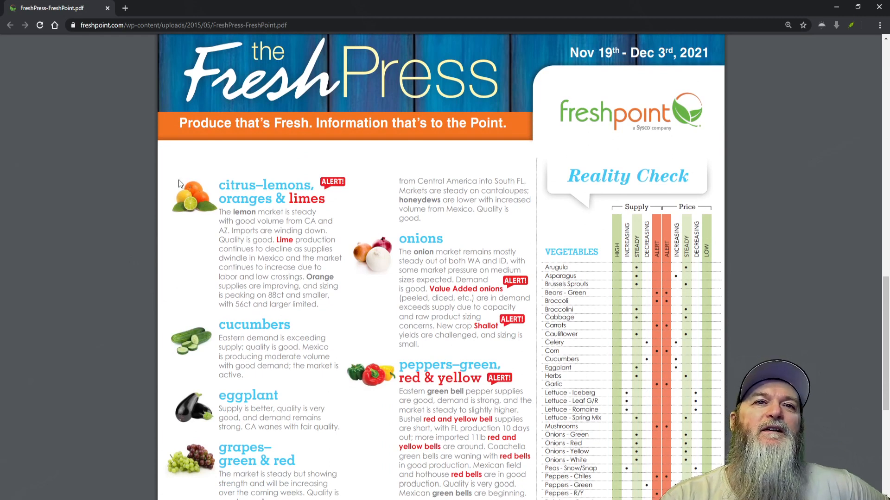
mouse_move(198, 203)
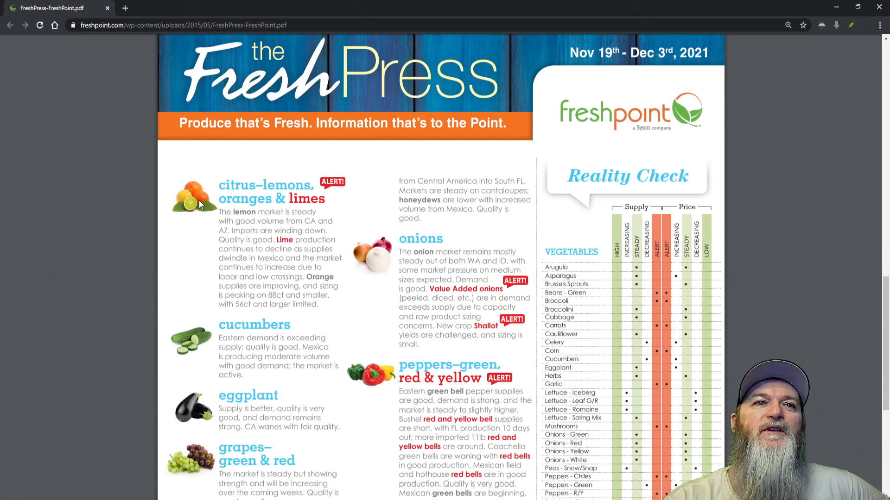
mouse_move(193, 210)
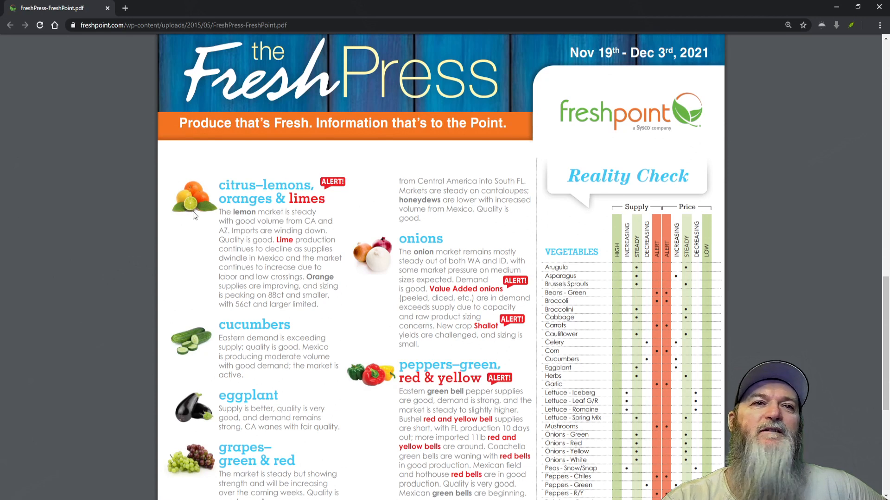
scroll(down, 3)
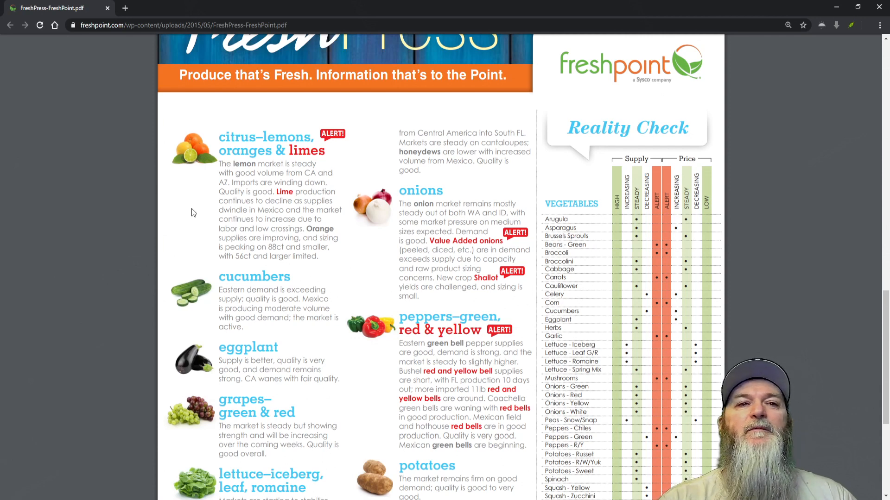
scroll(down, 3)
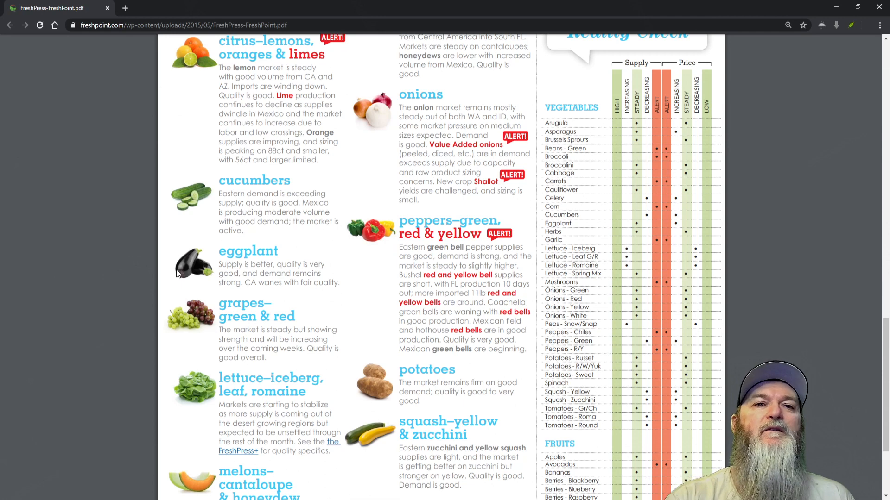
scroll(down, 3)
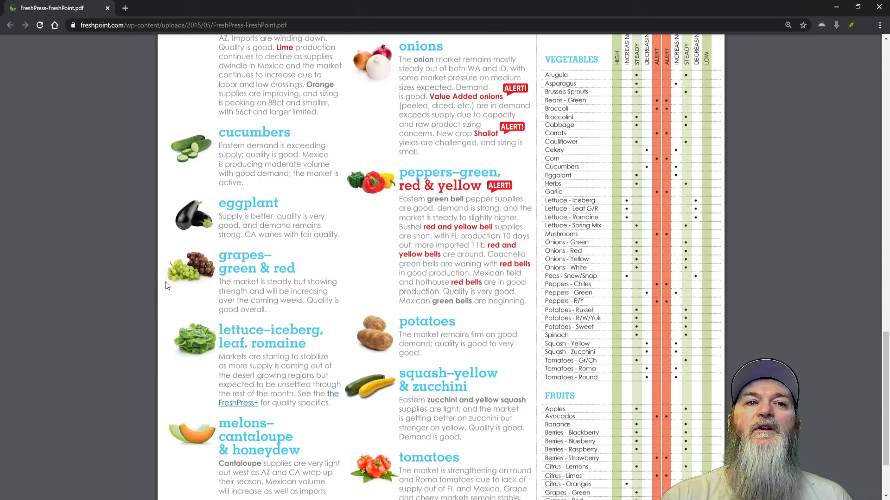
scroll(down, 3)
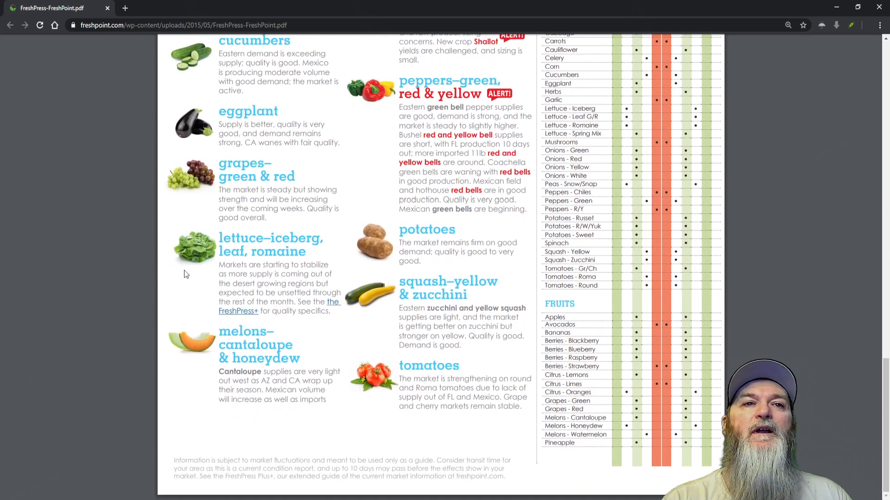
mouse_move(175, 260)
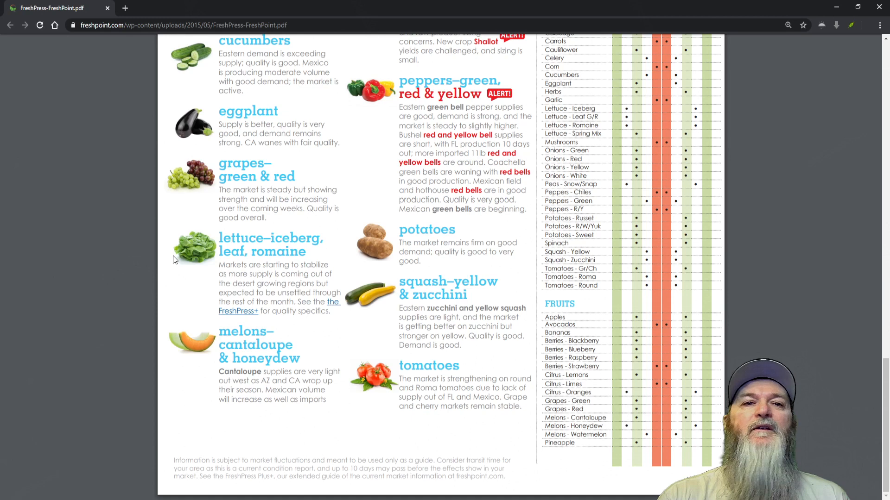
mouse_move(250, 322)
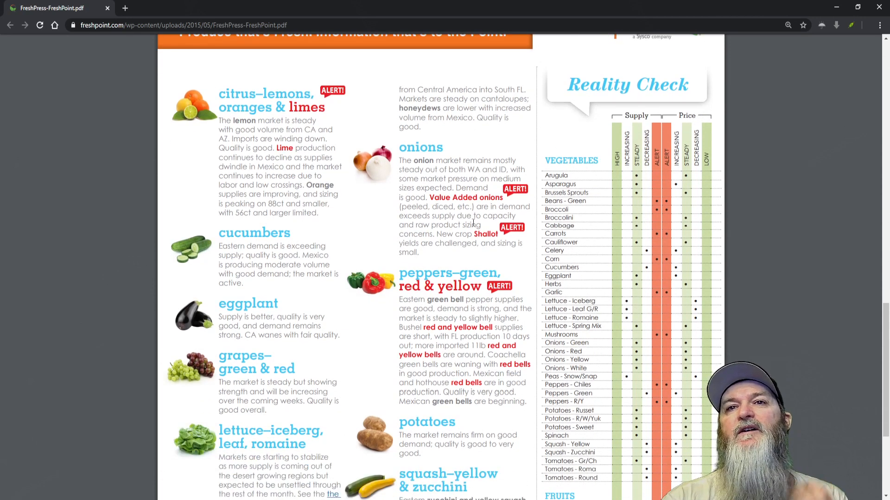
mouse_move(362, 196)
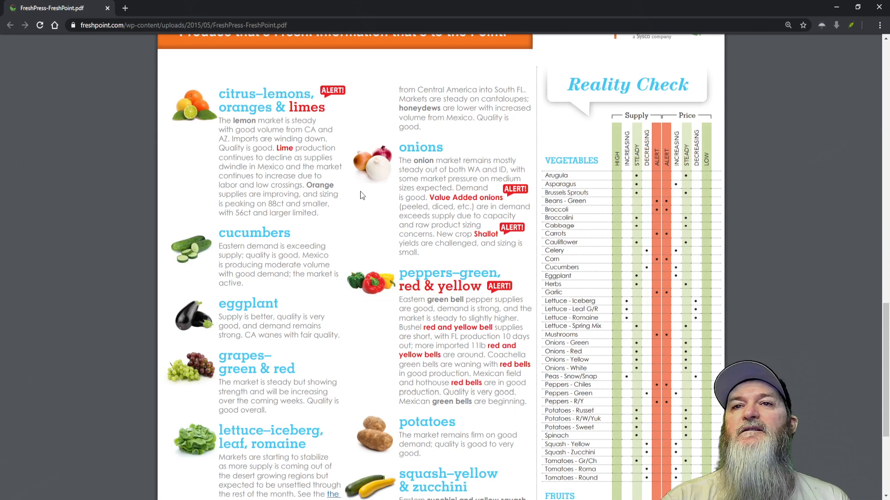
scroll(down, 3)
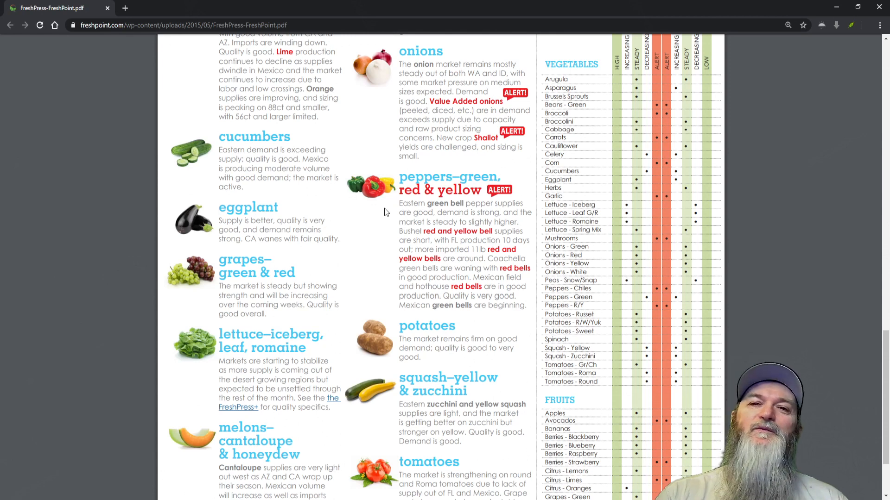
mouse_move(388, 252)
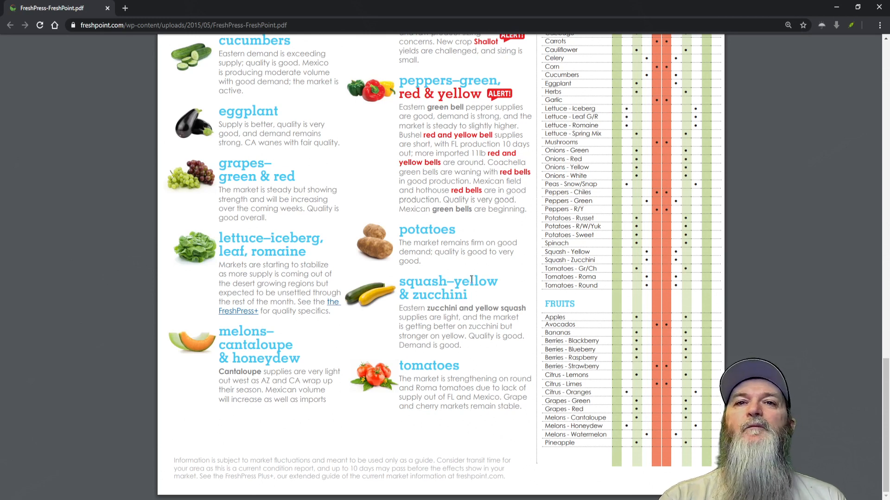
mouse_move(524, 363)
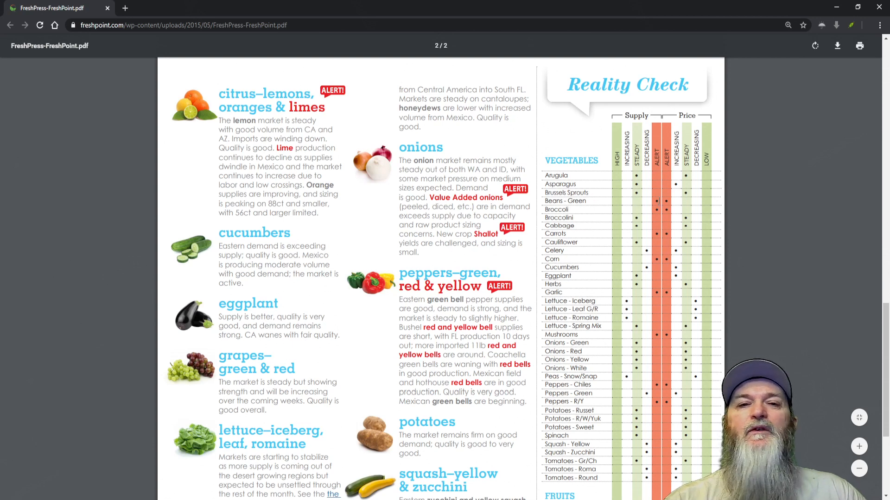
scroll(up, 3)
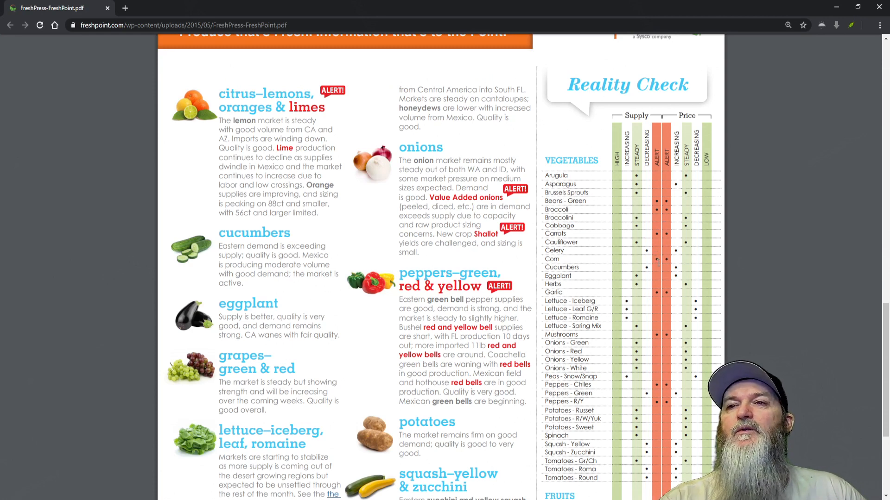
scroll(down, 3)
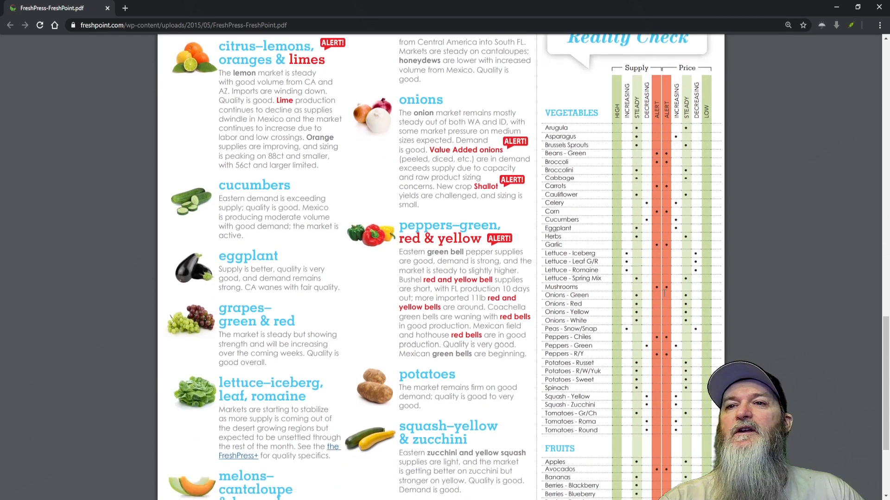
scroll(down, 3)
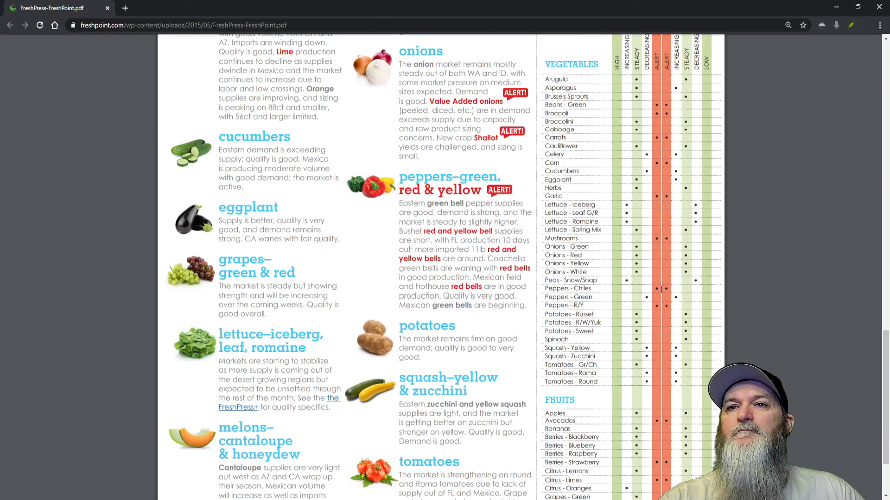
scroll(down, 3)
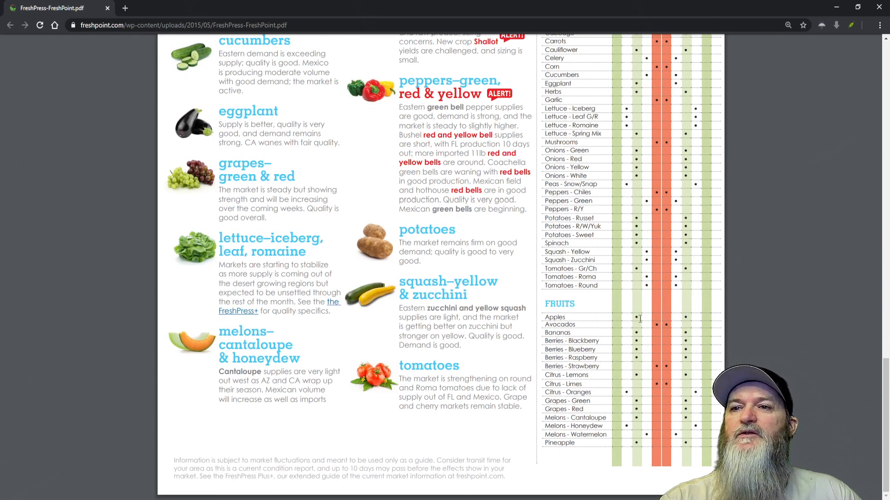
mouse_move(649, 405)
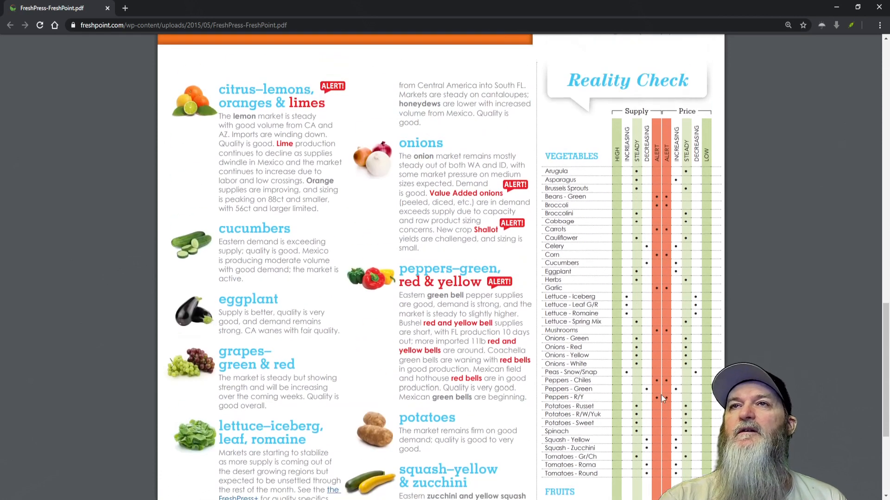
scroll(up, 3)
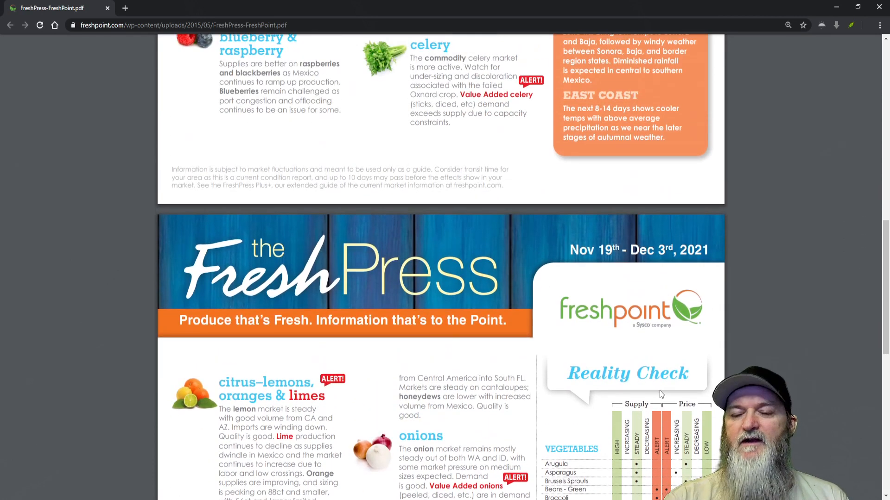